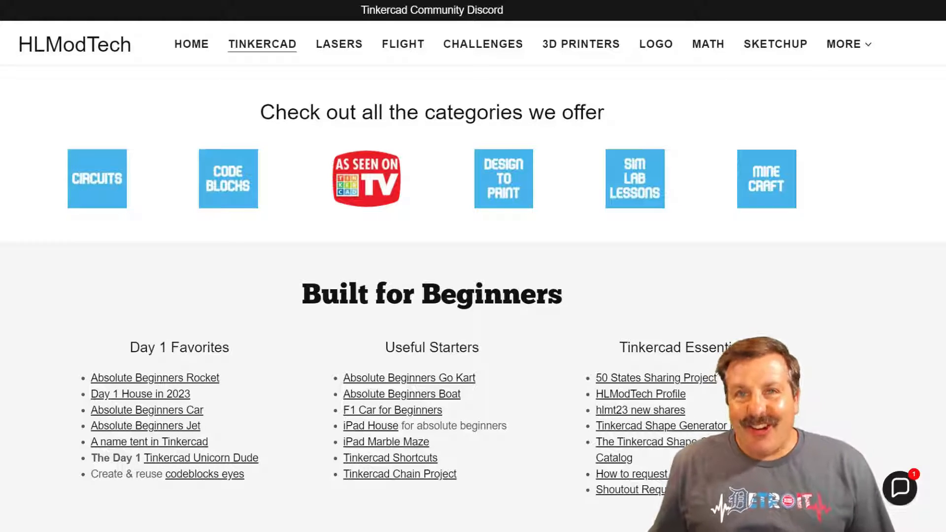
- Open the green segmented snake design in Tinkercad from the HLModTech site
{"action": "left_click", "coordinate": [262, 43]}
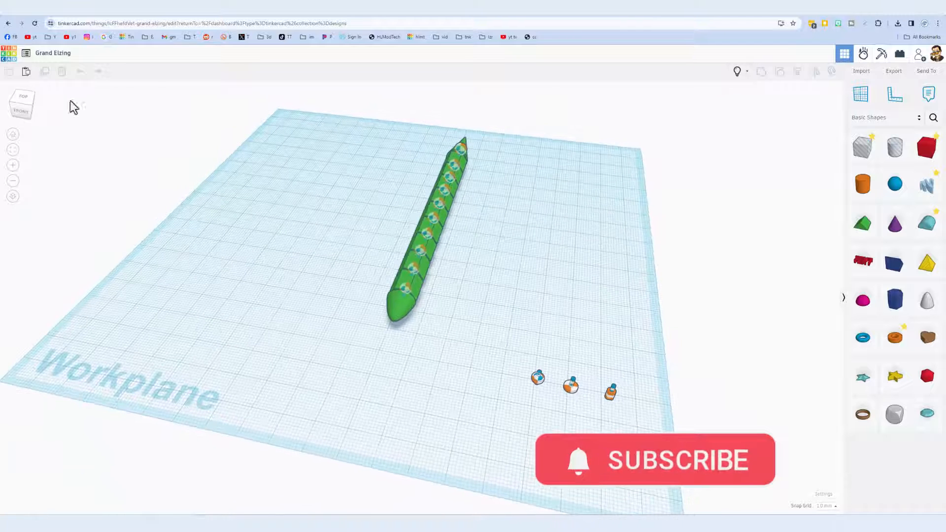
- Rename the design 'sim lab sni' and drop a polygon tipped 90° onto its side
{"action": "left_click", "coordinate": [53, 54]}
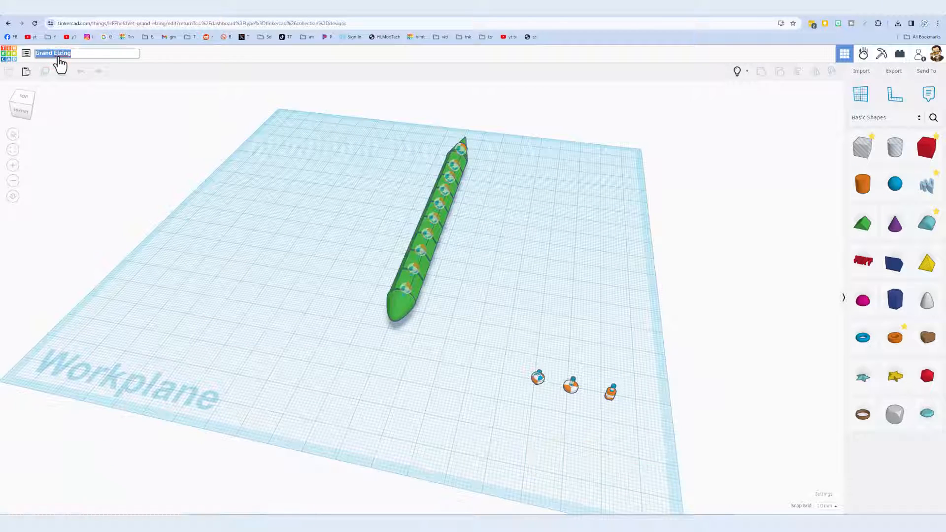
{"action": "type", "text": "sim lab sni"}
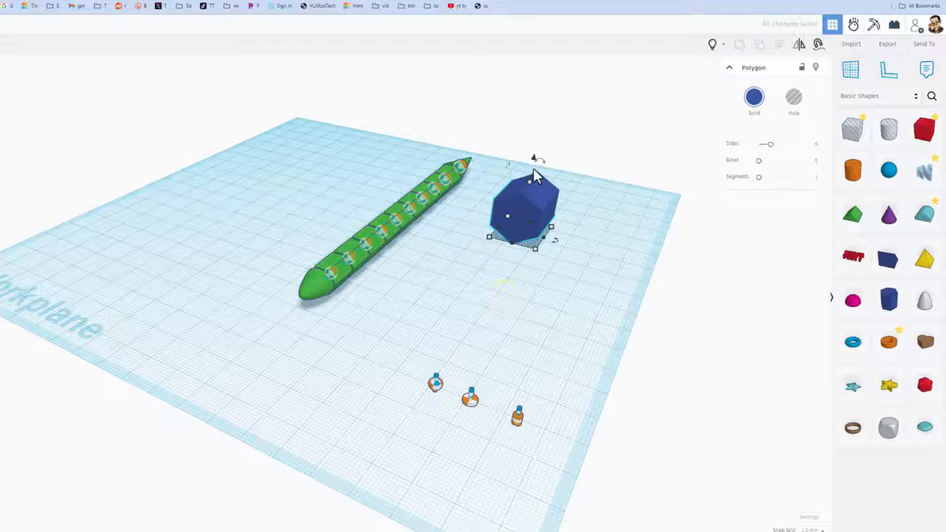
{"action": "left_click_drag", "start_coordinate": [537, 160], "coordinate": [567, 217]}
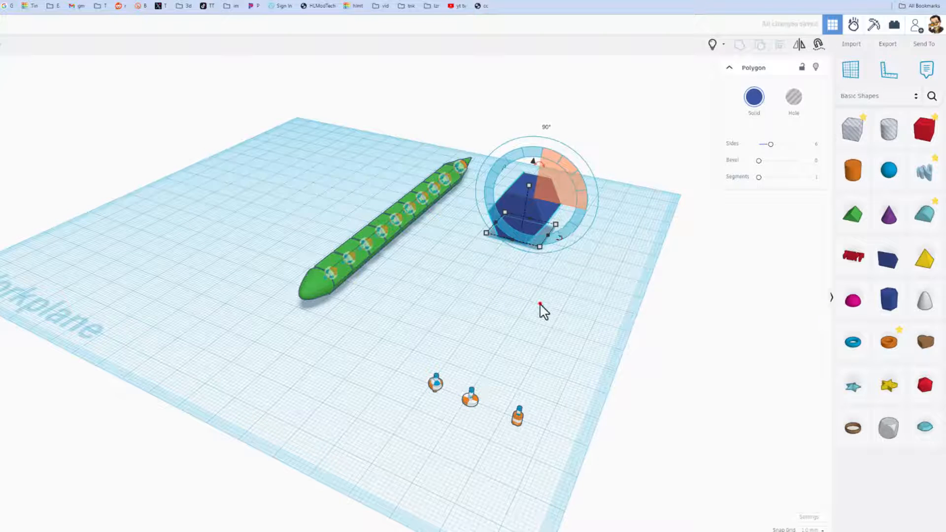
{"action": "key", "text": "d"}
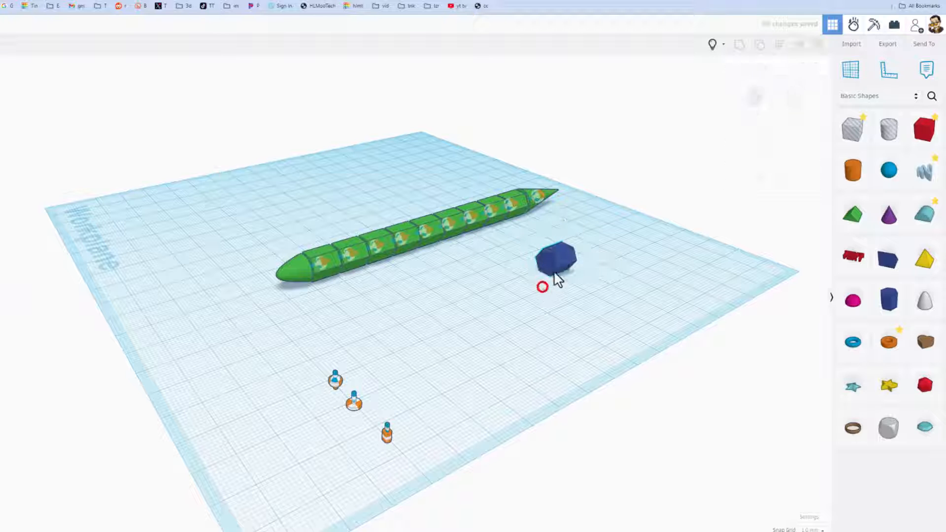
- Stretch the hexagonal polygon into a long six-sided bar beside the green snake
{"action": "left_click", "coordinate": [556, 259]}
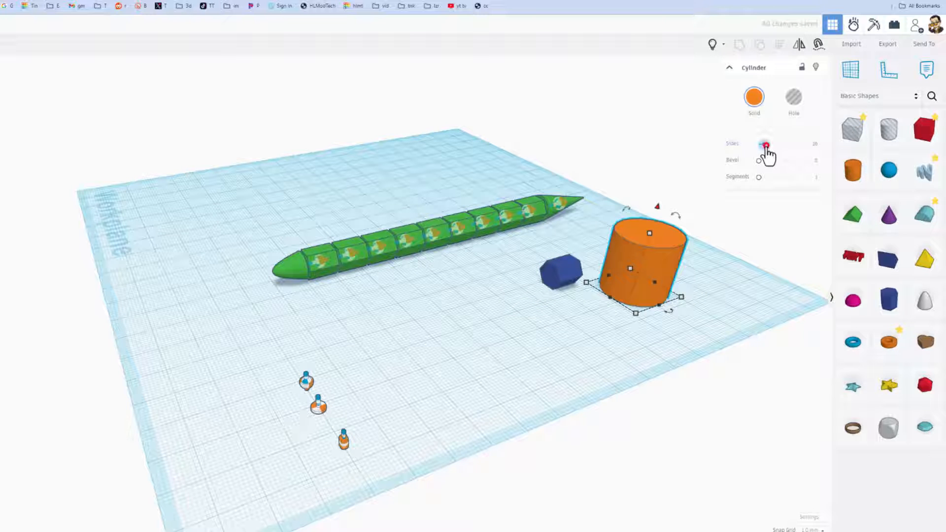
{"action": "left_click_drag", "start_coordinate": [765, 143], "coordinate": [758, 143]}
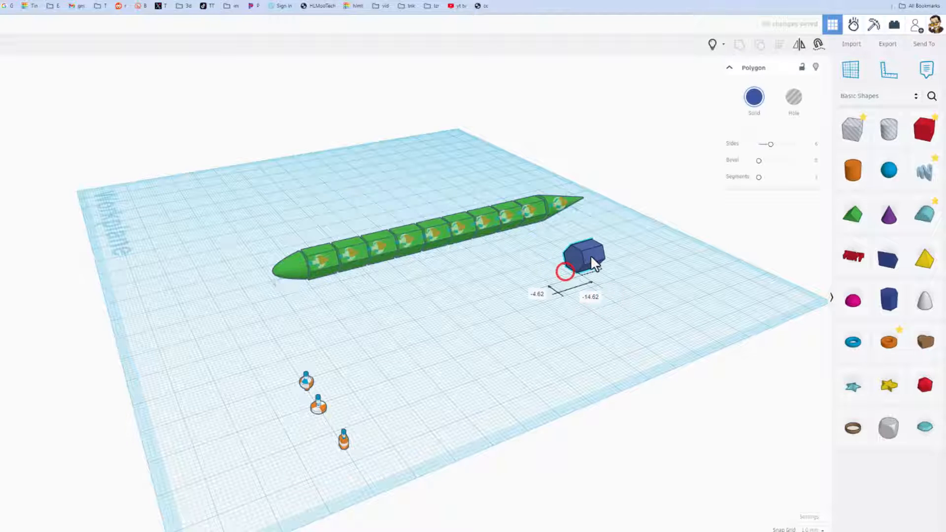
{"action": "key", "text": "ctrl+d"}
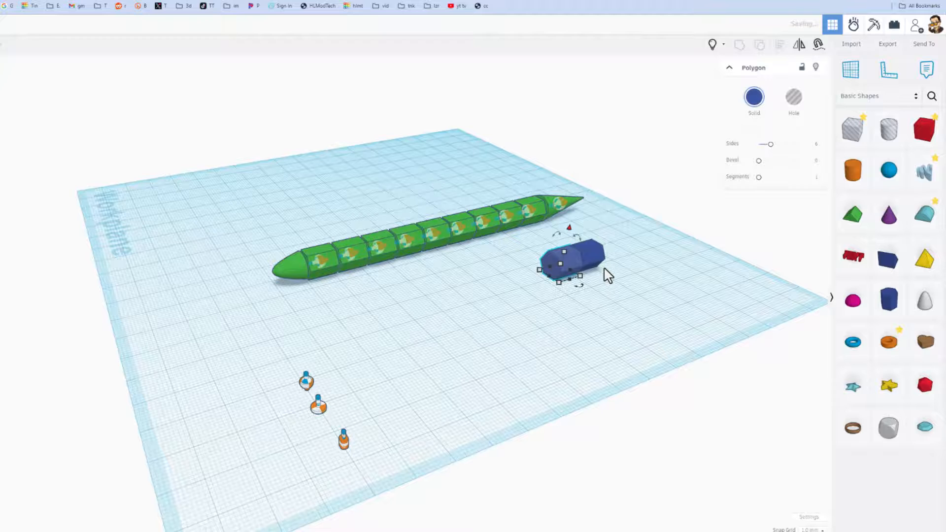
{"action": "key", "text": "ctrl+d"}
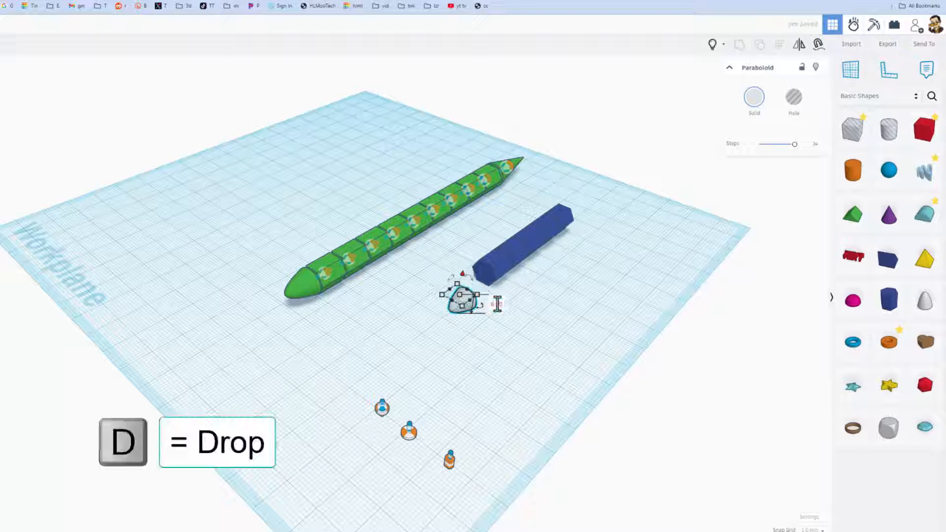
- Drop a paraboloid onto the workplane beside the blue bar as the nose
{"action": "key", "text": "d"}
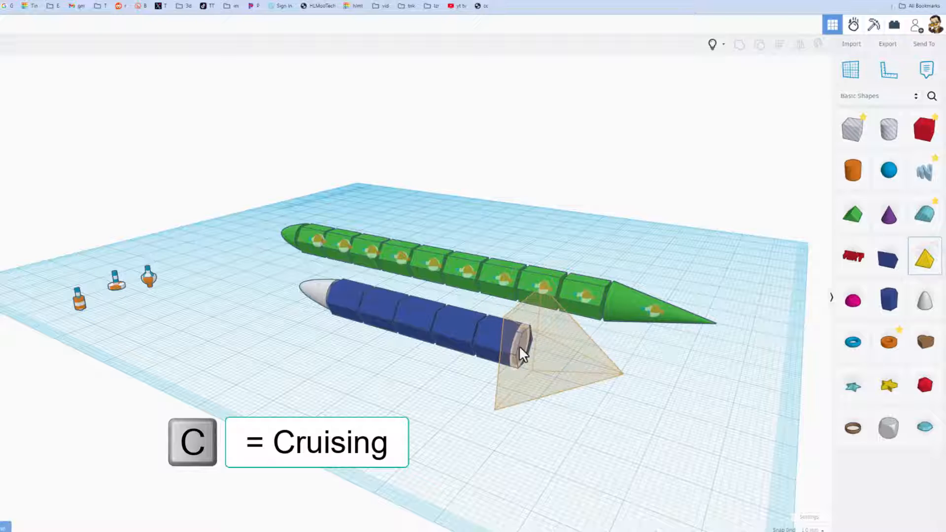
- Place and resize a yellow pyramid on the blue snake's end as its tail
{"action": "left_click", "coordinate": [521, 353]}
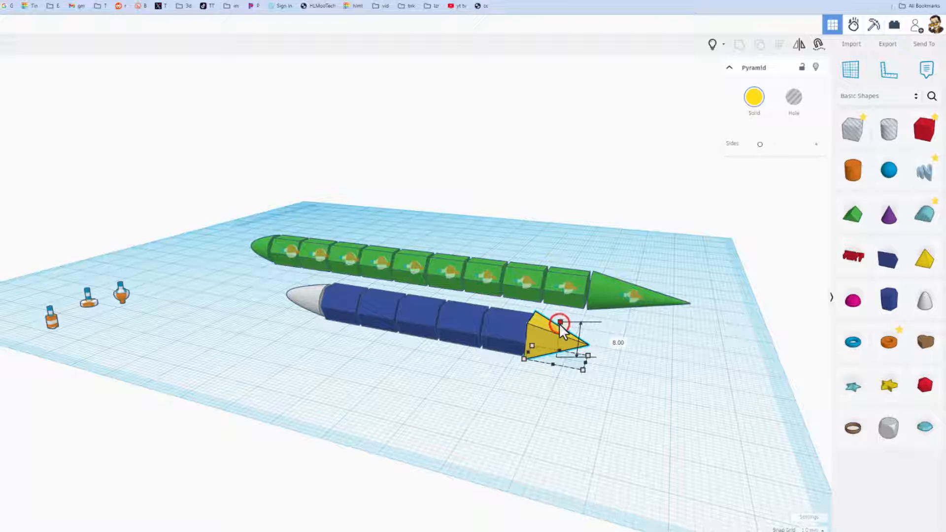
{"action": "left_click_drag", "start_coordinate": [558, 323], "coordinate": [558, 335]}
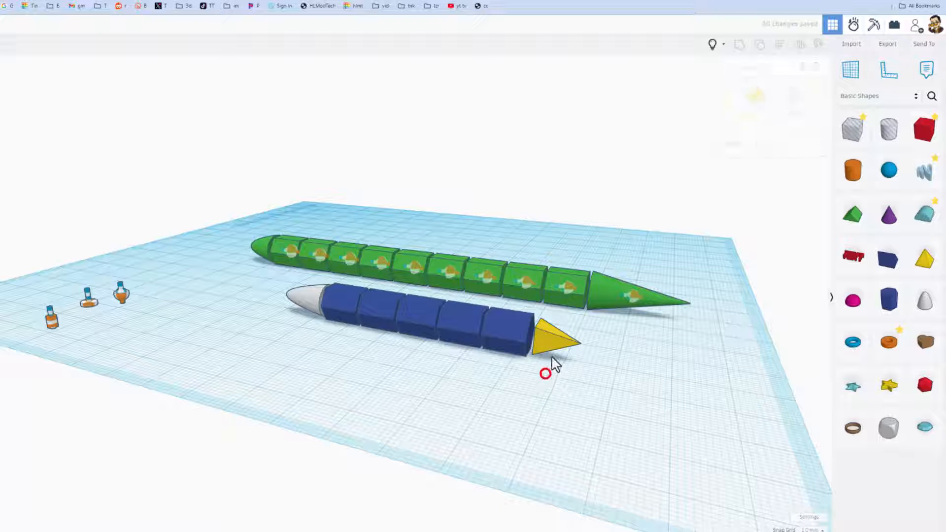
{"action": "left_click", "coordinate": [551, 341]}
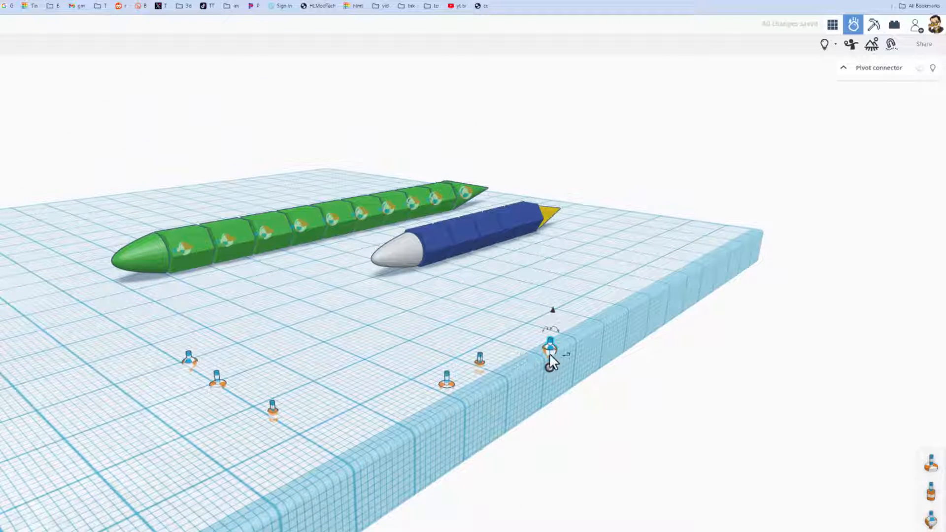
- Drag a pivot connector onto the workplane near the snakes, then return to the editor
{"action": "left_click_drag", "start_coordinate": [552, 359], "coordinate": [507, 337]}
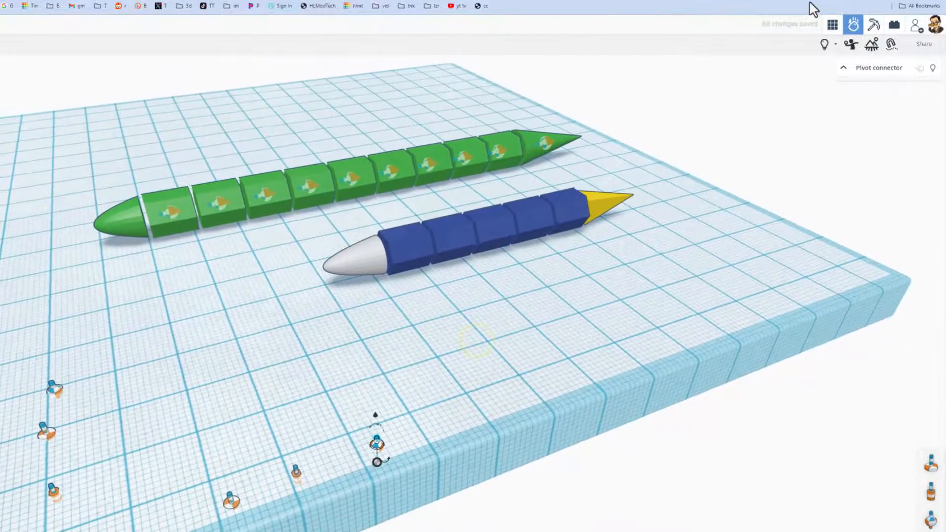
{"action": "left_click", "coordinate": [832, 24]}
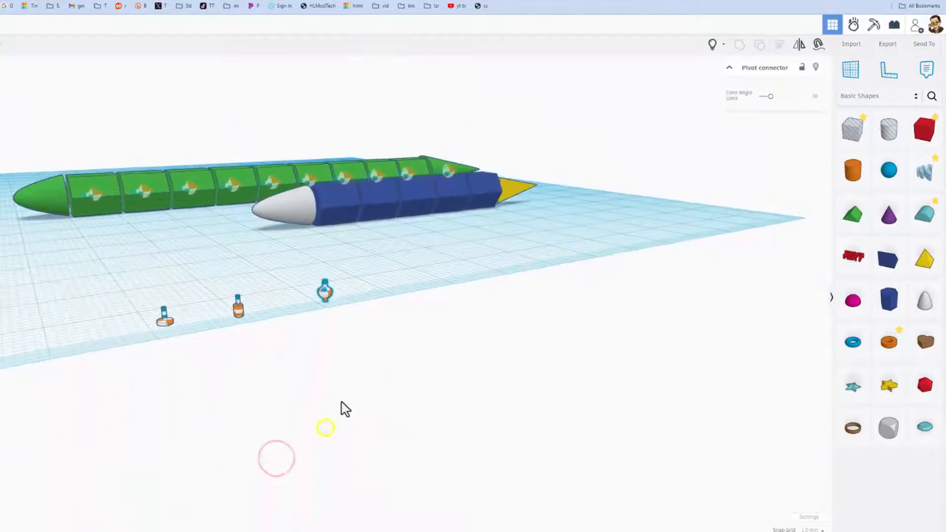
- Duplicate the yellow tail's pivot connector and nudge the copy to the next joint
{"action": "key", "text": "ctrl+d"}
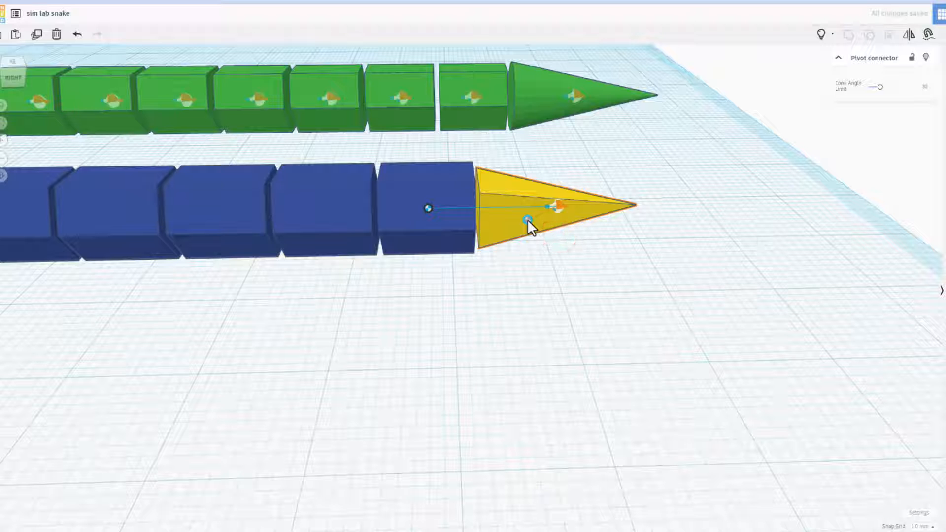
{"action": "key", "text": "ctrl+d"}
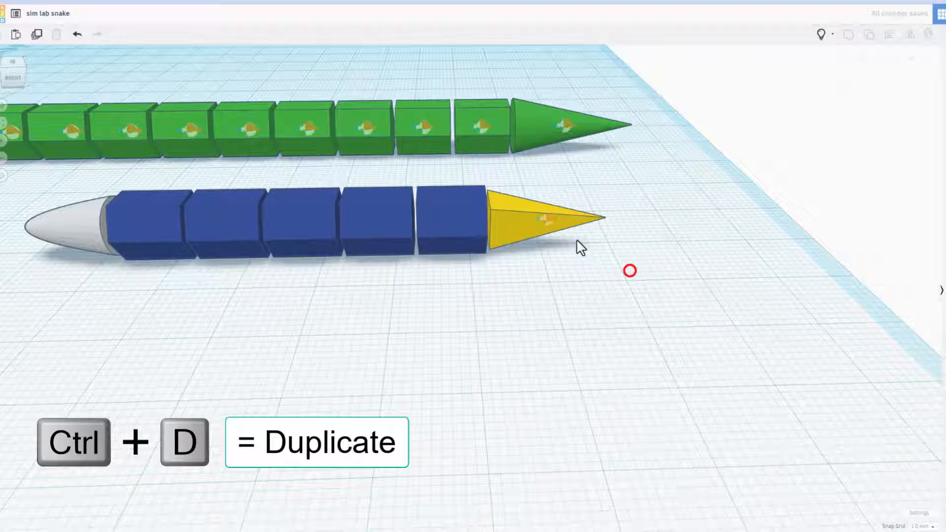
{"action": "left_click", "coordinate": [543, 221]}
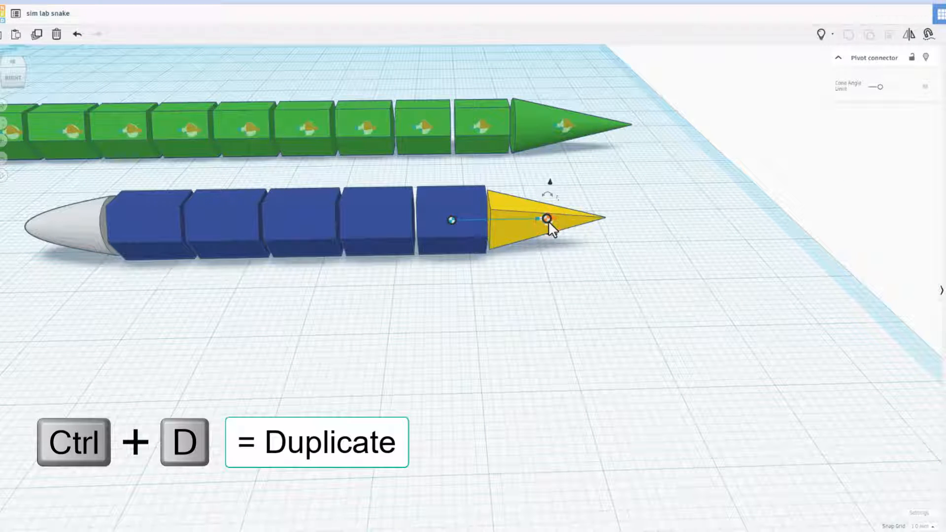
{"action": "key", "text": "shift+Left"}
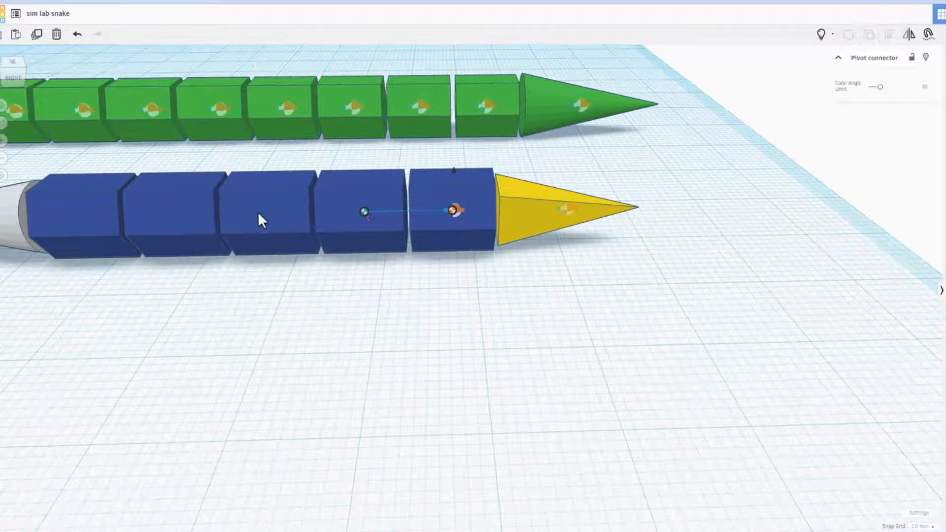
- Duplicate and shift pivot connectors onto each blue segment up to the front
{"action": "key", "text": "ctrl+d"}
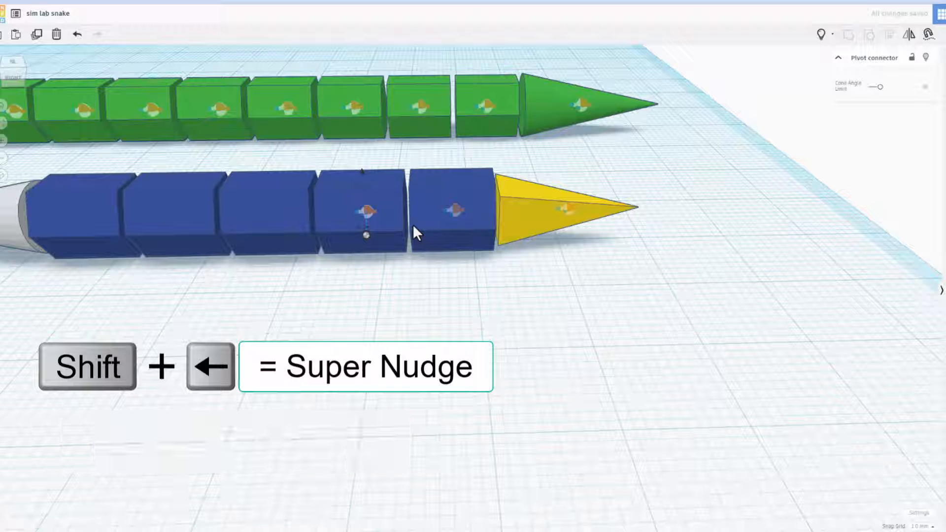
{"action": "key", "text": "ctrl+d"}
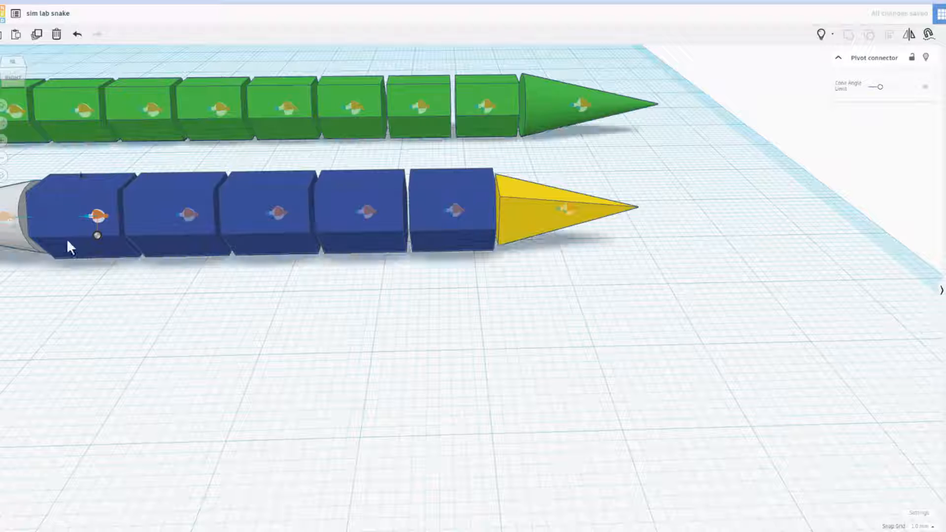
{"action": "left_click", "coordinate": [84, 214]}
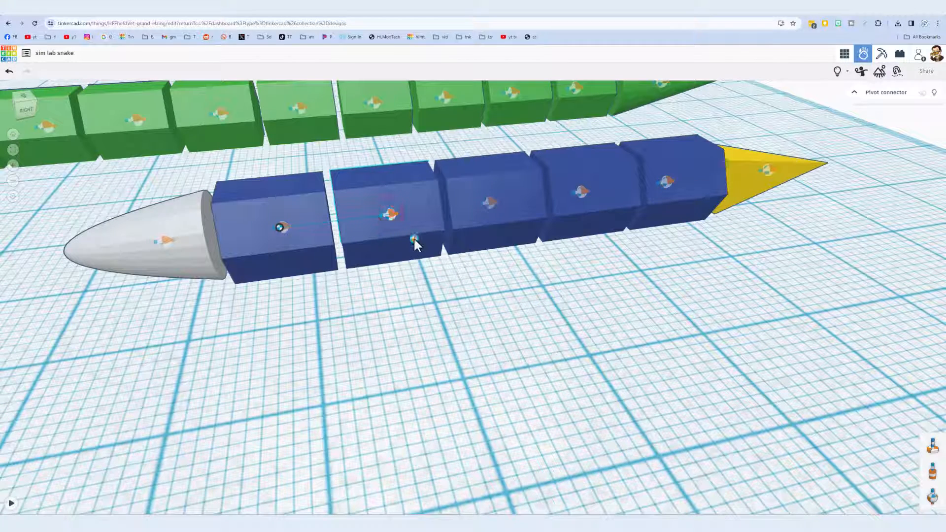
- Select the pivot joints between the blue blocks and on the white nose
{"action": "left_click", "coordinate": [280, 227]}
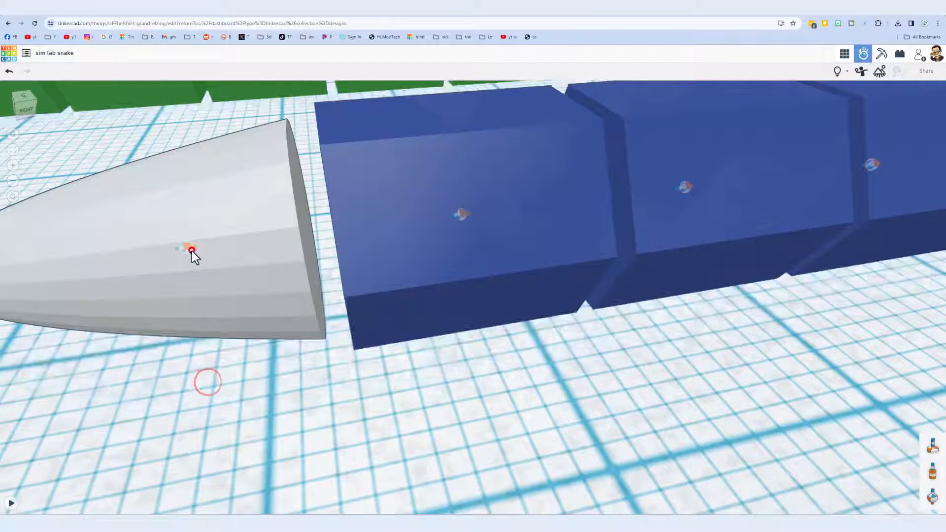
{"action": "left_click", "coordinate": [191, 250]}
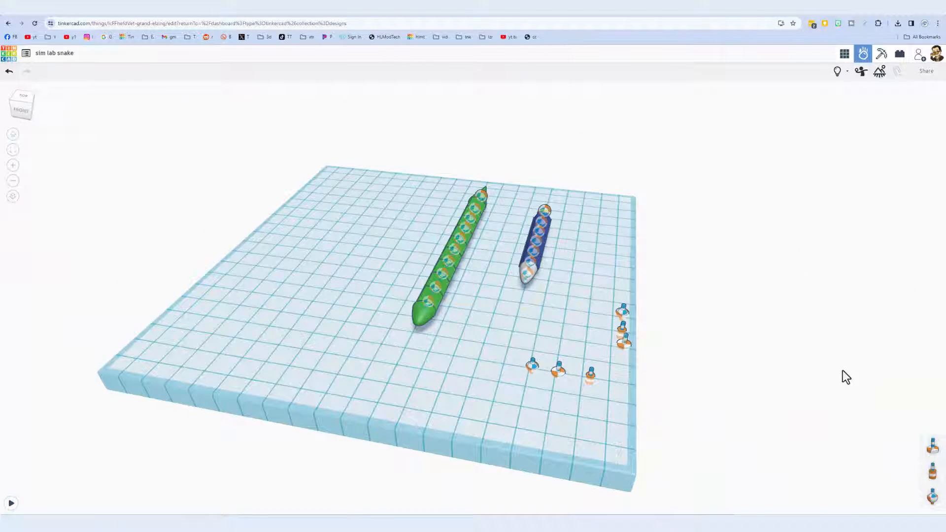
{"action": "mouse_move", "coordinate": [794, 170]}
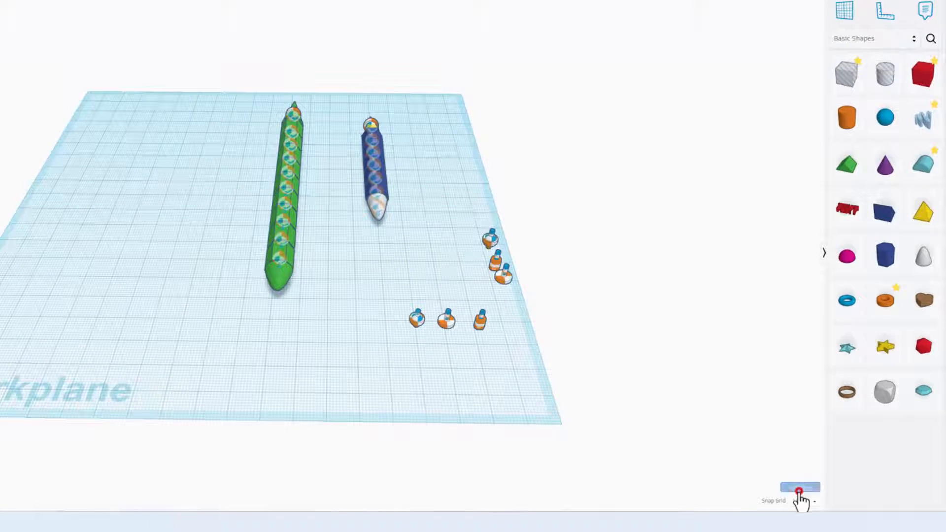
- Set the workplane width and length to 500 mm in workplane settings
{"action": "left_click", "coordinate": [799, 487]}
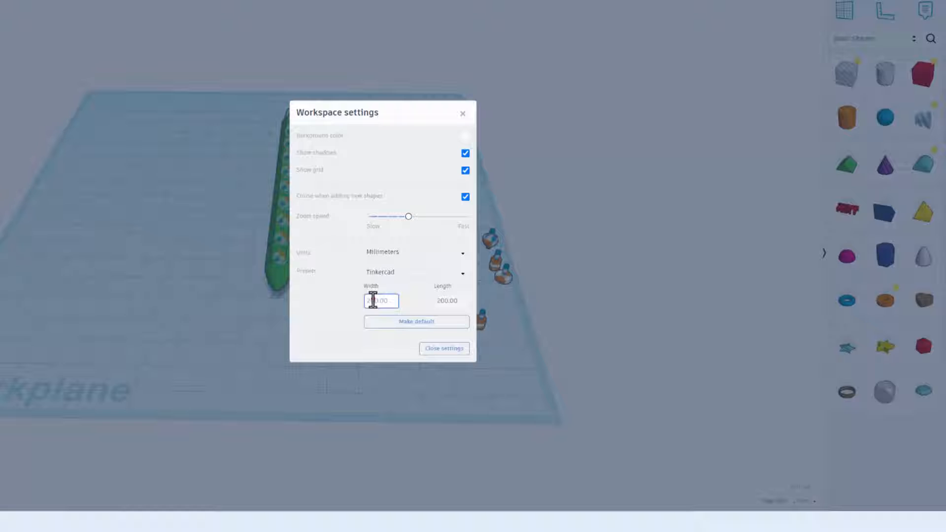
{"action": "left_click", "coordinate": [380, 300]}
{"action": "type", "text": "500"}
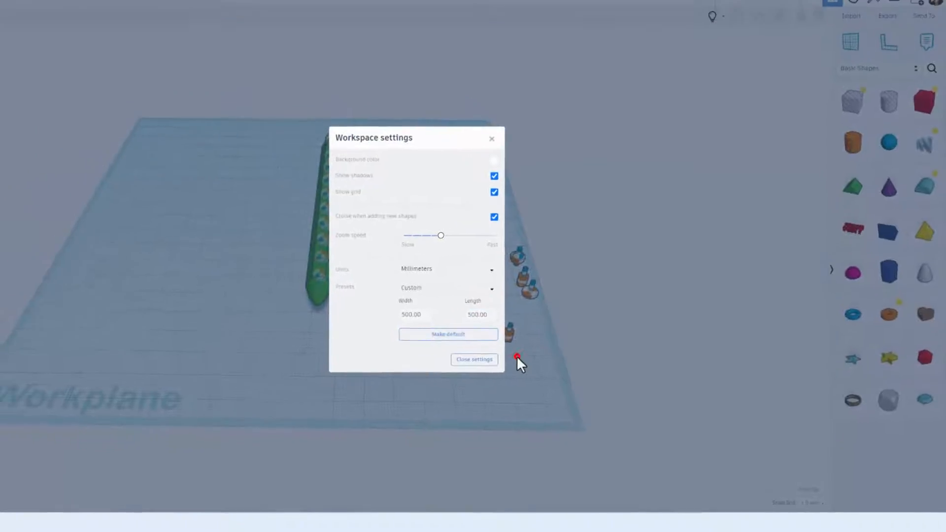
{"action": "left_click", "coordinate": [473, 359]}
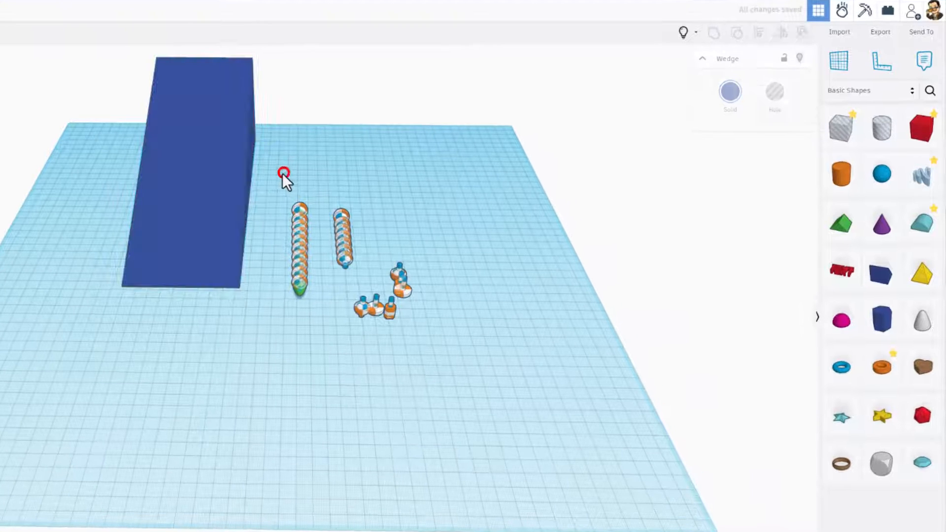
- Drag the green snake and one blue snake onto the wedge's slope, then select the ground snake
{"action": "left_click", "coordinate": [300, 247]}
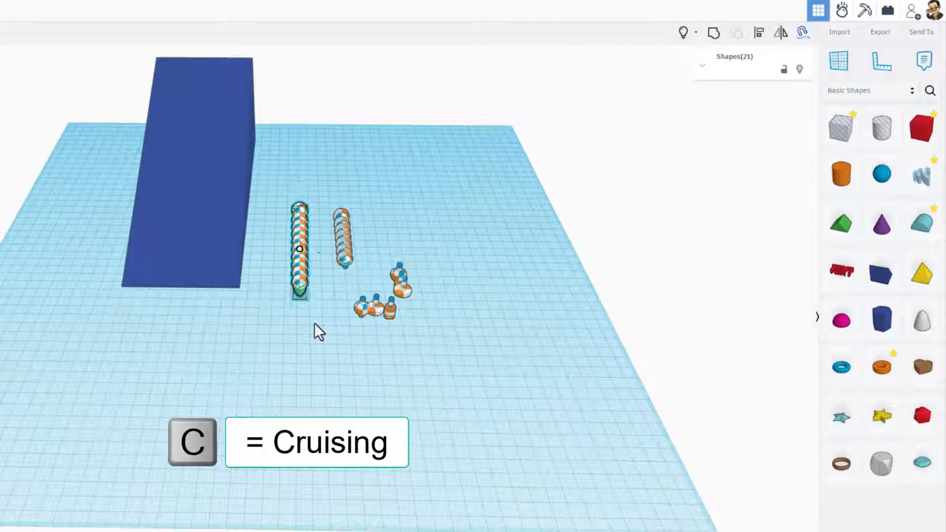
{"action": "left_click_drag", "start_coordinate": [300, 249], "coordinate": [159, 82]}
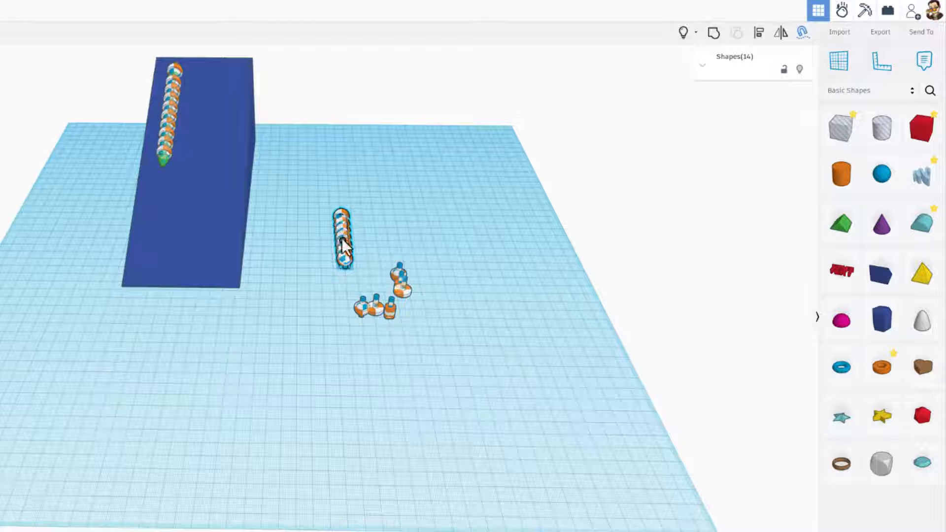
{"action": "left_click_drag", "start_coordinate": [344, 242], "coordinate": [225, 99]}
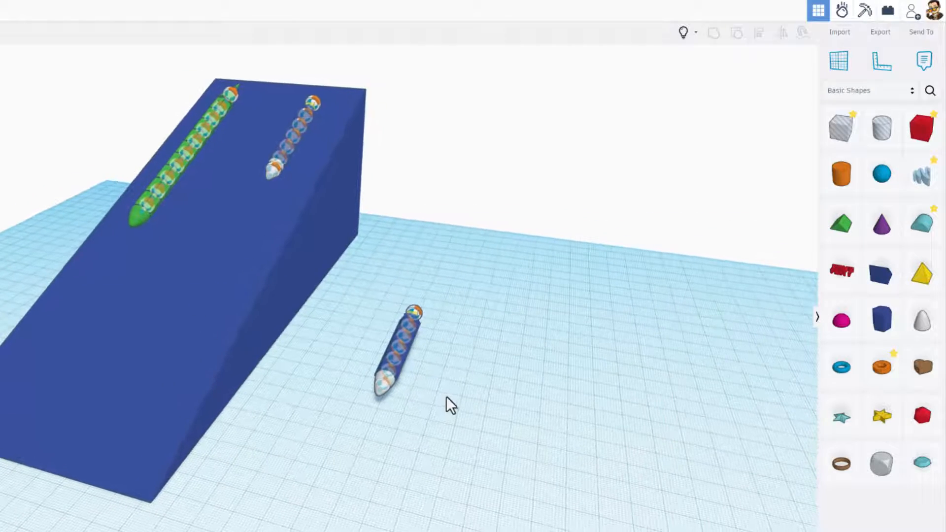
{"action": "left_click", "coordinate": [682, 32]}
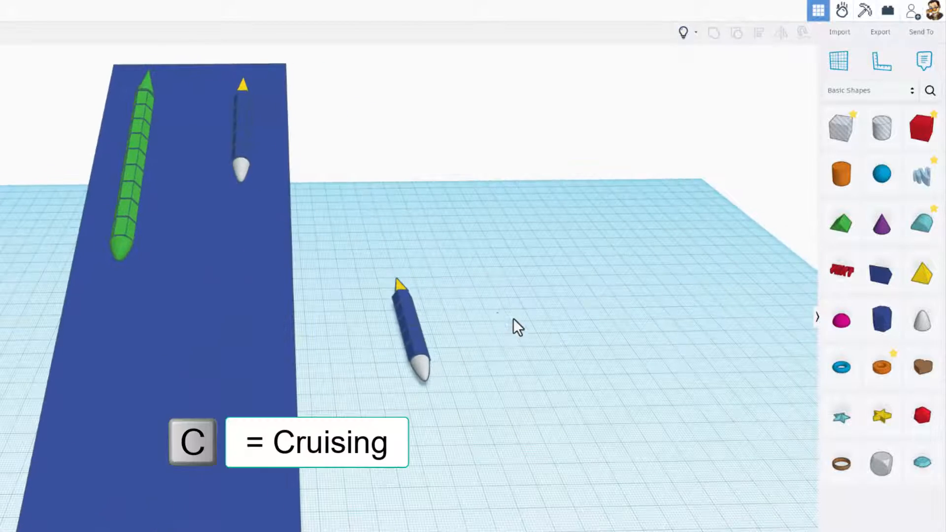
{"action": "left_click", "coordinate": [413, 335]}
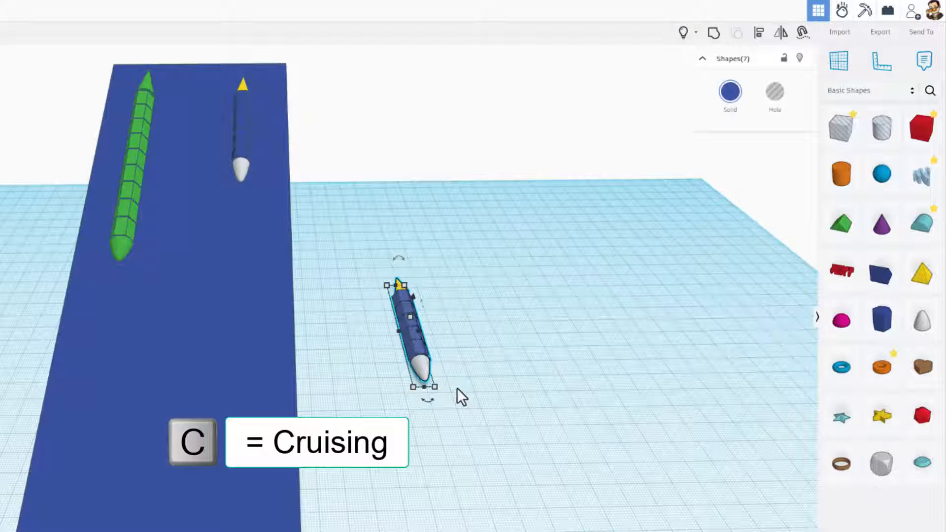
- Slide the remaining blue snake sideways along the workplane
{"action": "left_click_drag", "start_coordinate": [408, 335], "coordinate": [352, 335]}
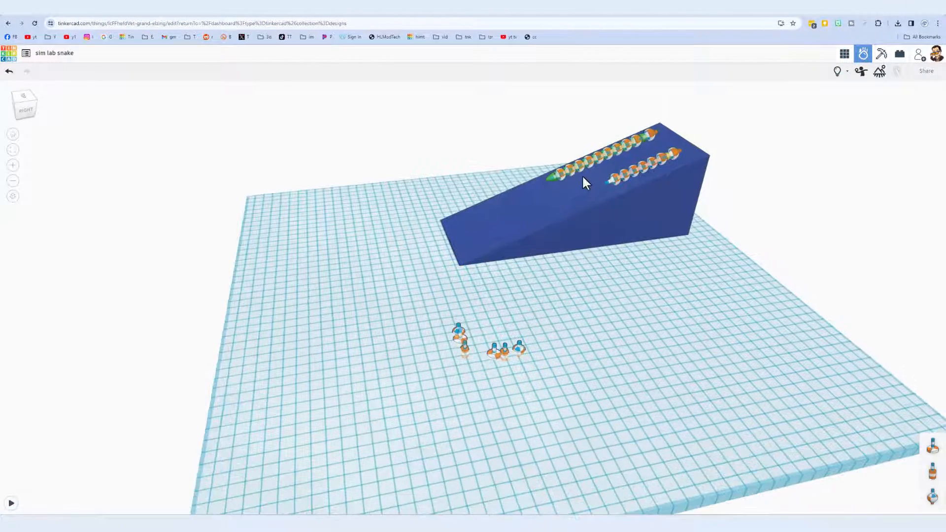
- Hide connectors, open the wedge's material choices for Ice, and scrub the simulation playback
{"action": "left_click_drag", "start_coordinate": [585, 181], "coordinate": [580, 183]}
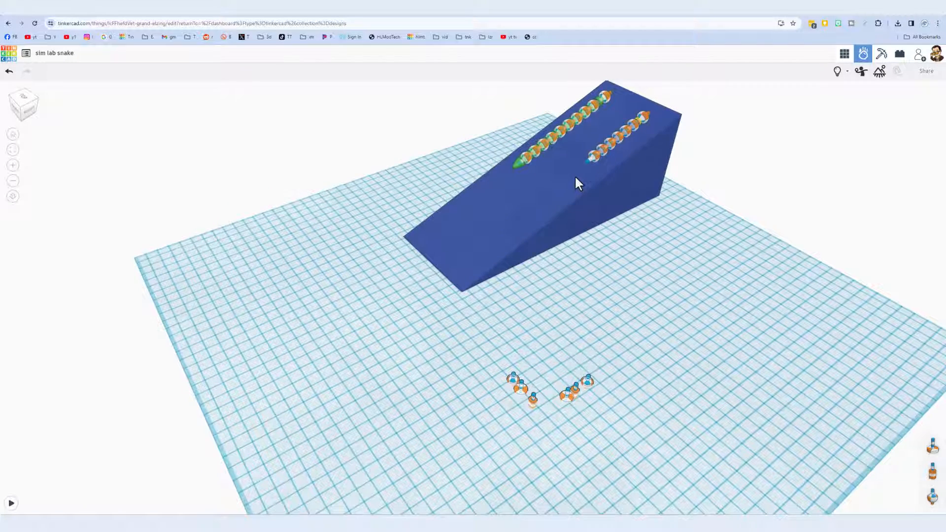
{"action": "mouse_move", "coordinate": [837, 71]}
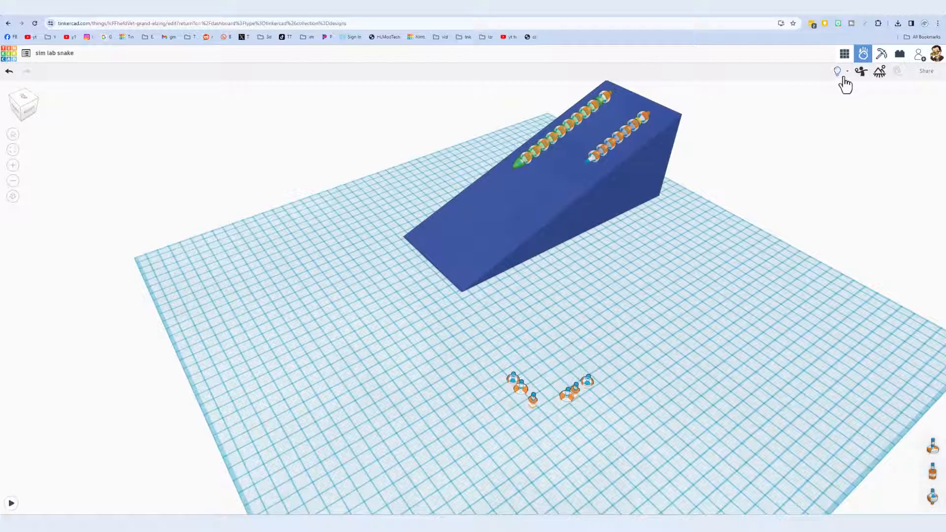
{"action": "left_click", "coordinate": [837, 71]}
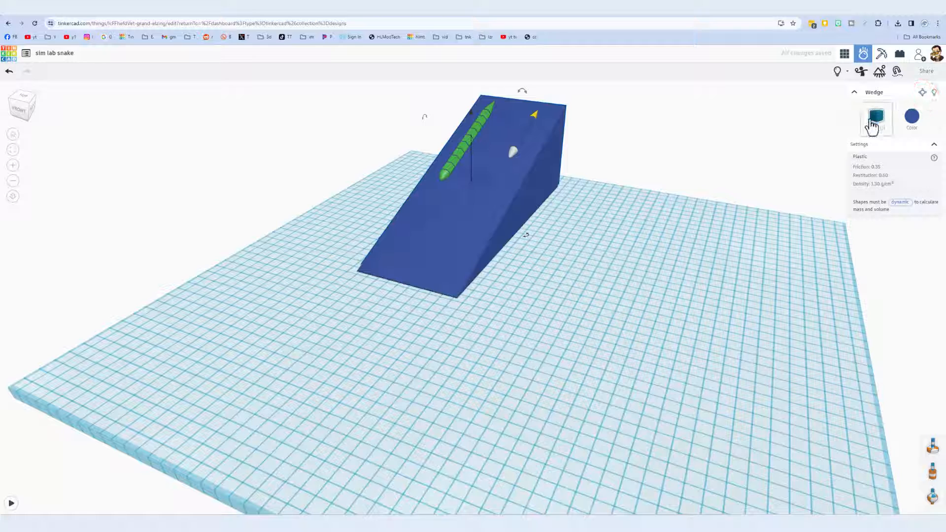
{"action": "left_click", "coordinate": [876, 118]}
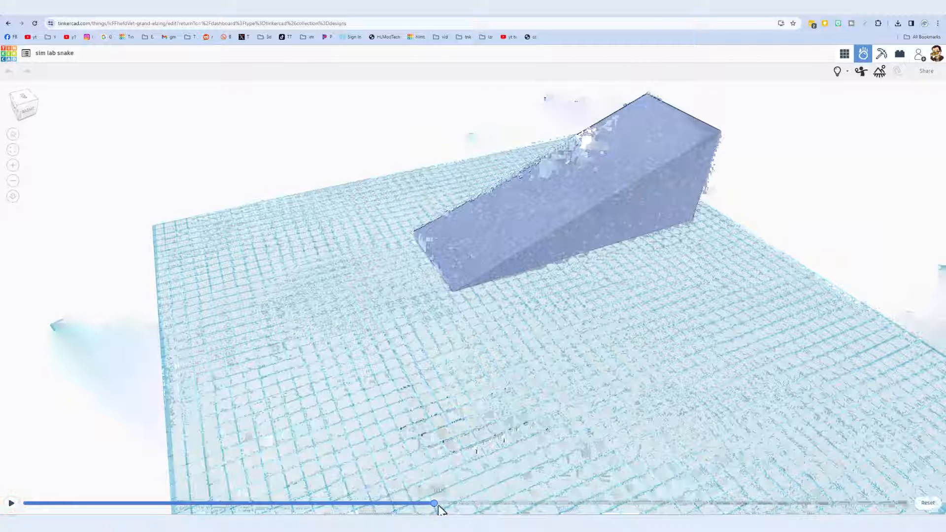
{"action": "left_click_drag", "start_coordinate": [434, 502], "coordinate": [175, 502]}
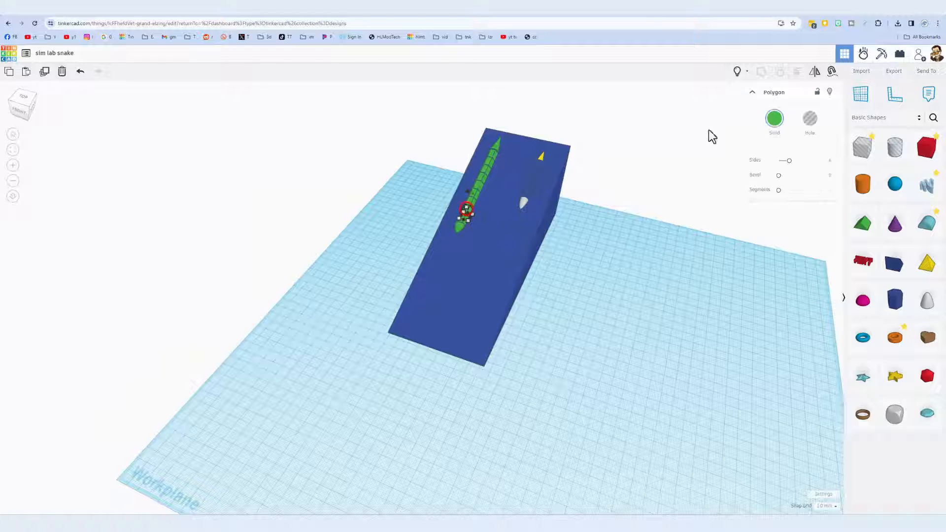
{"action": "left_click", "coordinate": [737, 71]}
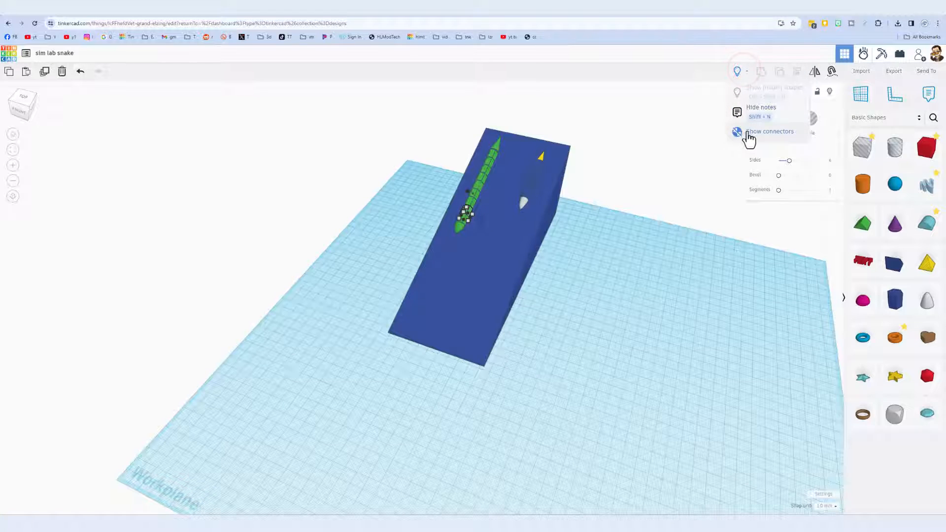
{"action": "left_click", "coordinate": [771, 131]}
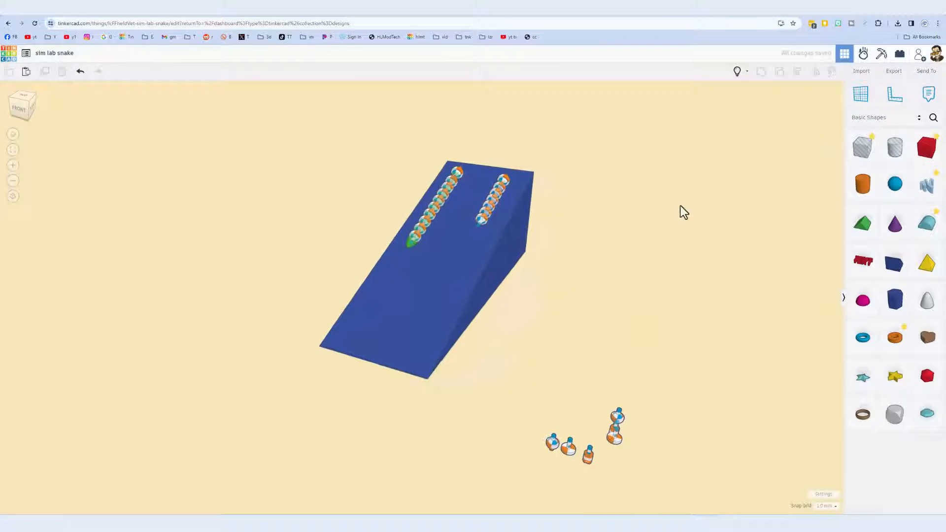
{"action": "left_click", "coordinate": [737, 71]}
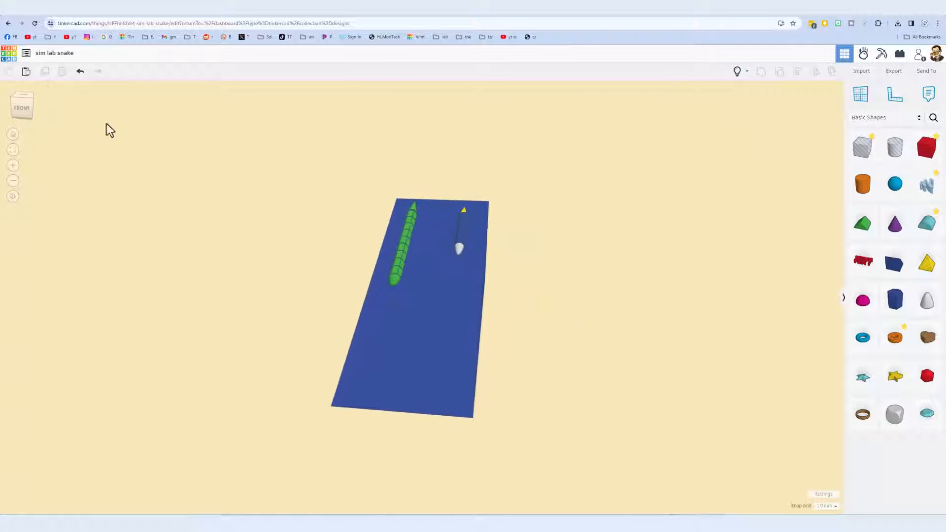
{"action": "mouse_move", "coordinate": [8, 53]}
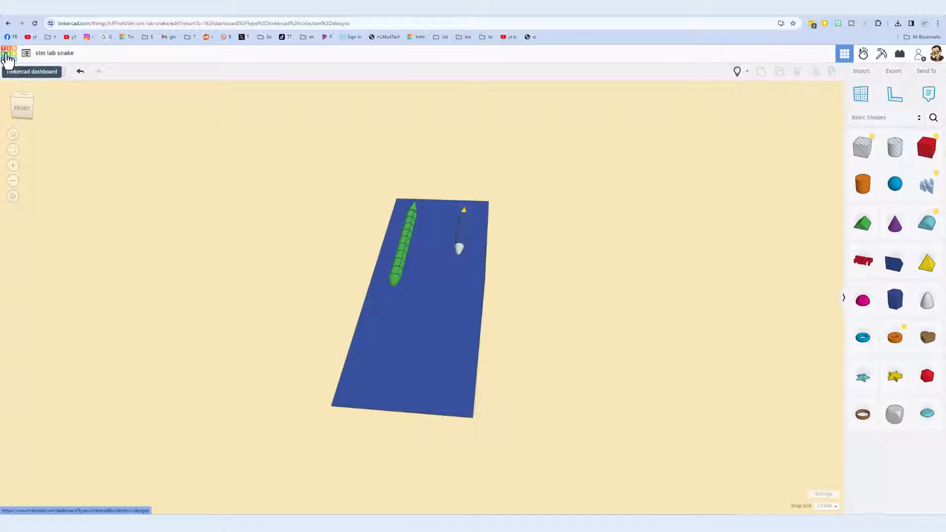
- Open the sim lab snake design's properties and enlarge the description box
{"action": "left_click", "coordinate": [8, 54]}
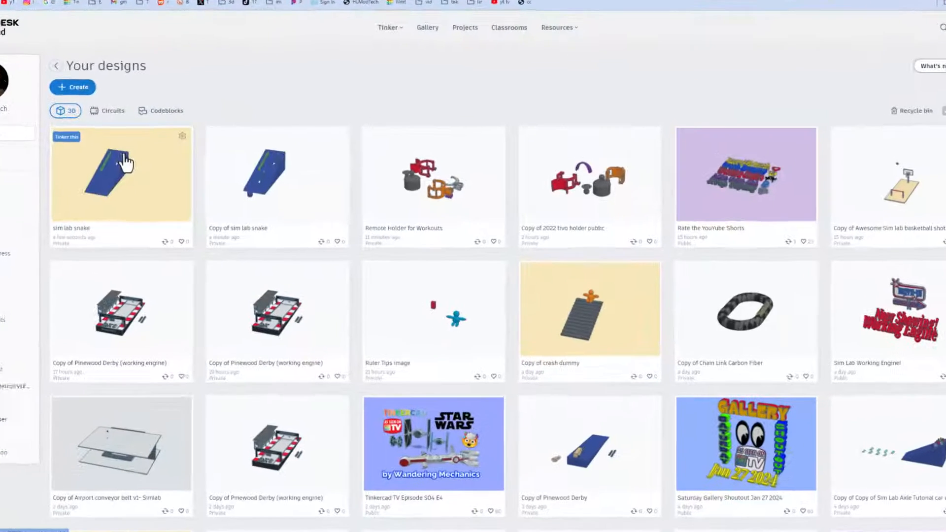
{"action": "left_click", "coordinate": [181, 136]}
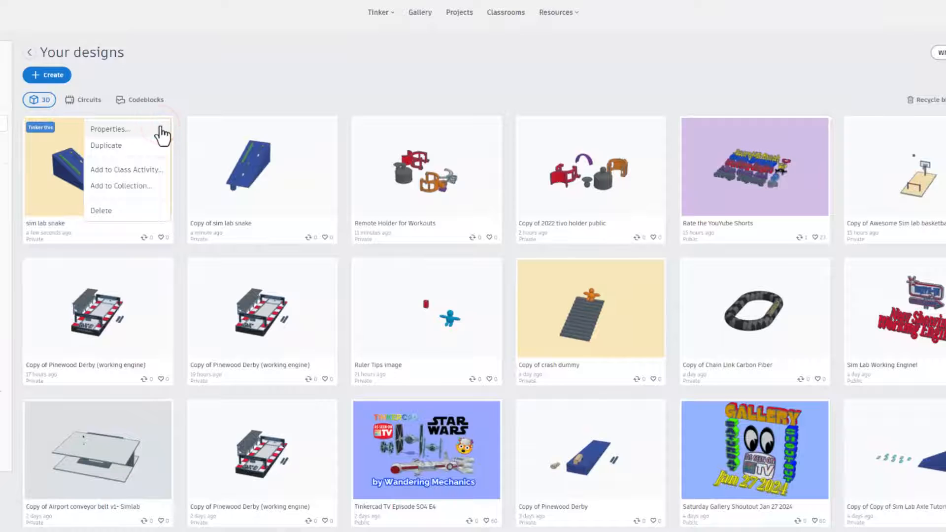
{"action": "left_click", "coordinate": [110, 129]}
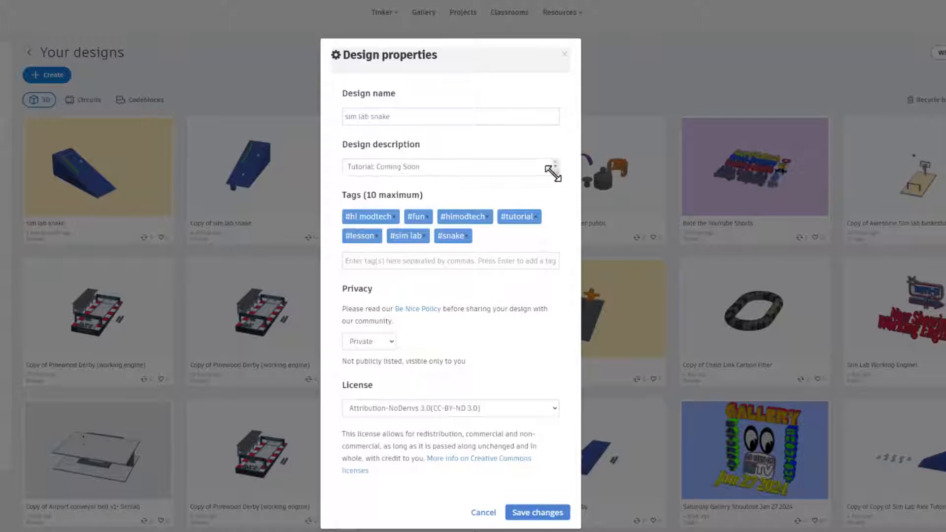
{"action": "left_click_drag", "start_coordinate": [551, 167], "coordinate": [544, 352]}
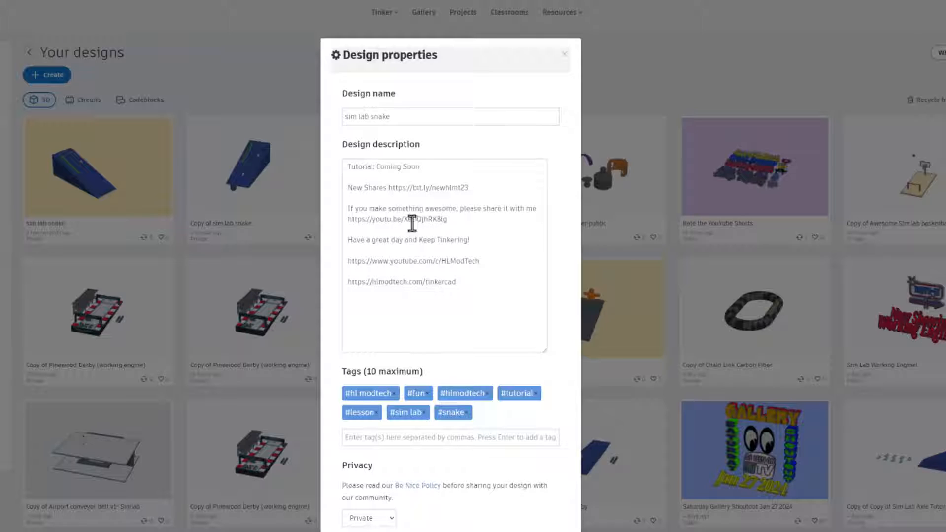
{"action": "scroll", "scroll_direction": "down", "scroll_amount": 3}
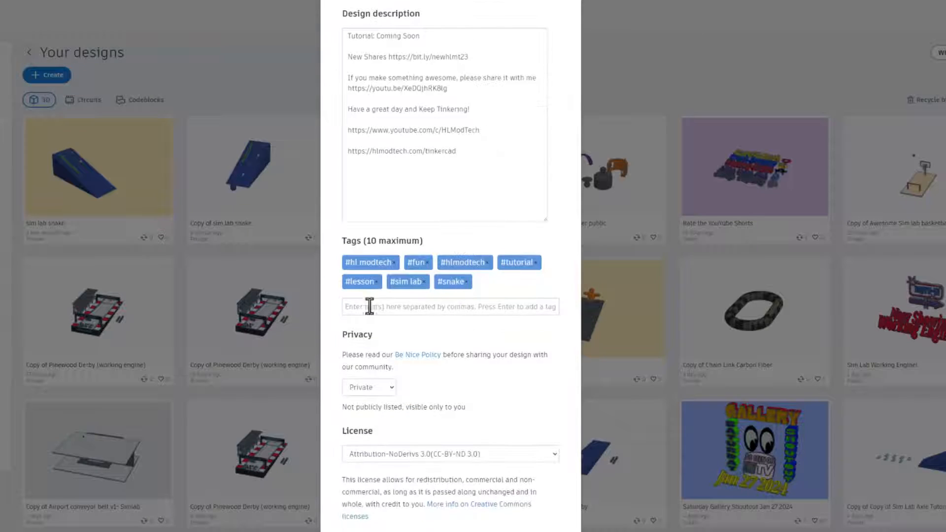
- Add the tag hlmt23, then remove it again
{"action": "left_click", "coordinate": [450, 306]}
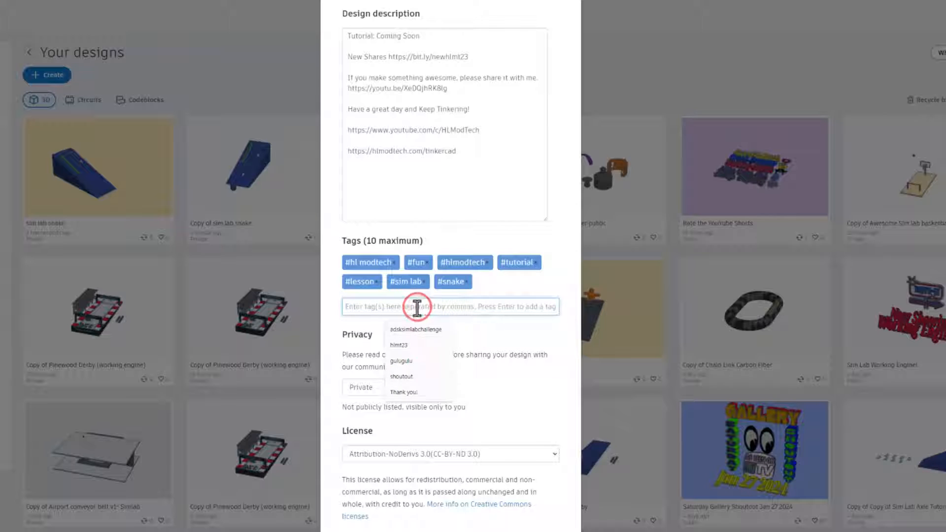
{"action": "type", "text": "hlm"}
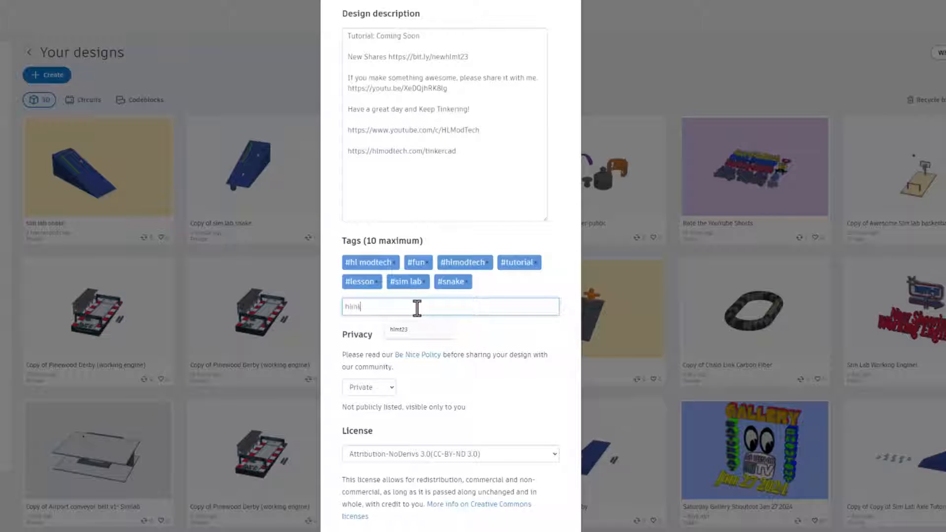
{"action": "key", "text": "Enter"}
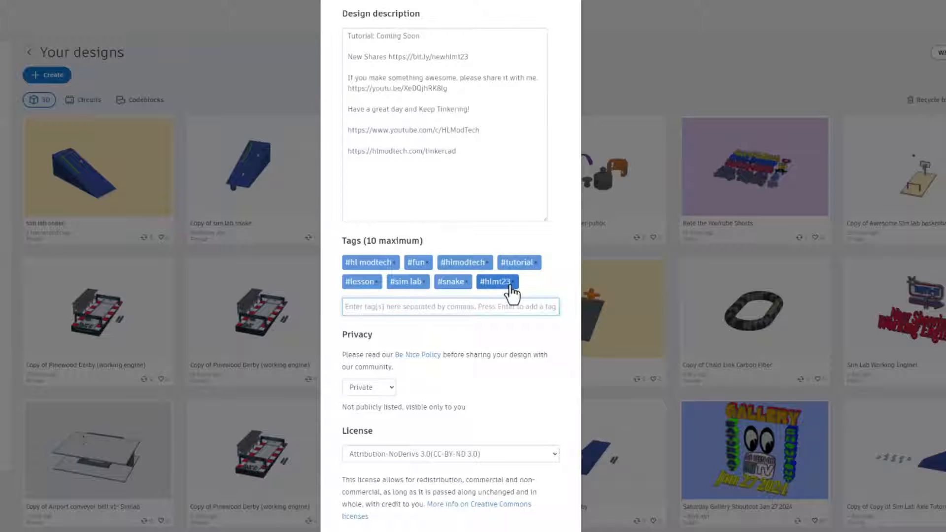
{"action": "left_click", "coordinate": [514, 281]}
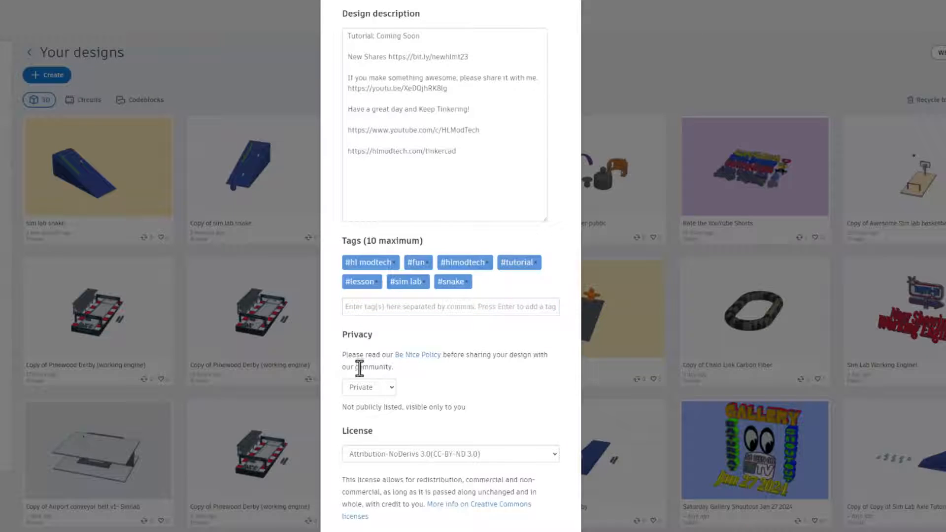
- Set privacy to Public, pass reCAPTCHA, choose Attribution-ShareAlike 3.0, and save changes
{"action": "left_click", "coordinate": [369, 317]}
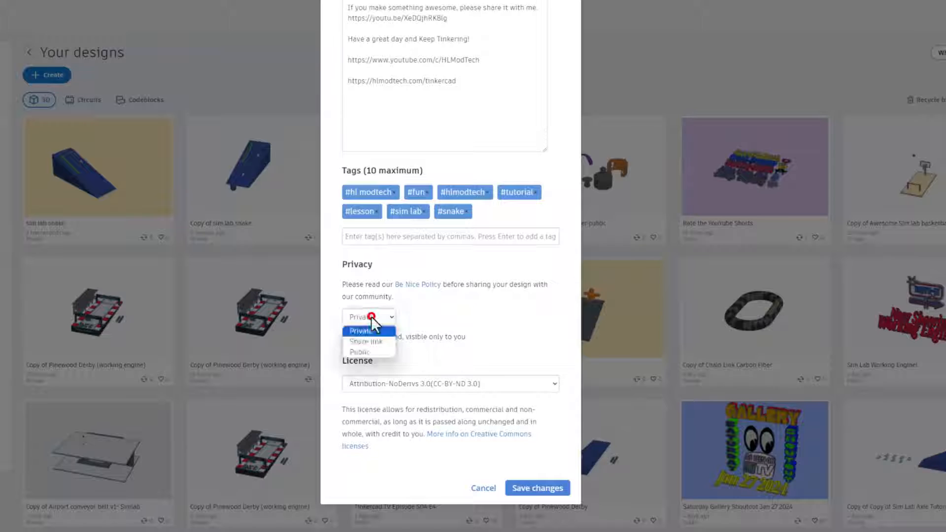
{"action": "left_click", "coordinate": [368, 351]}
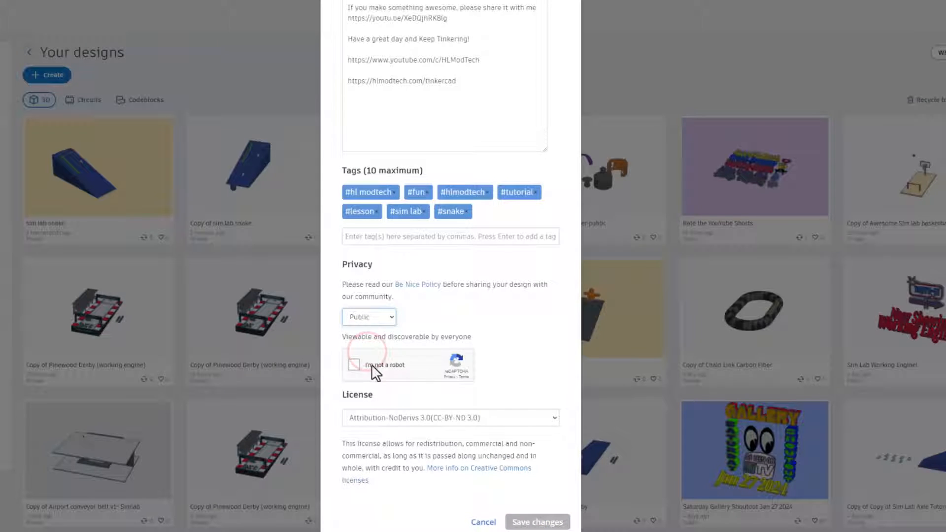
{"action": "left_click", "coordinate": [355, 364]}
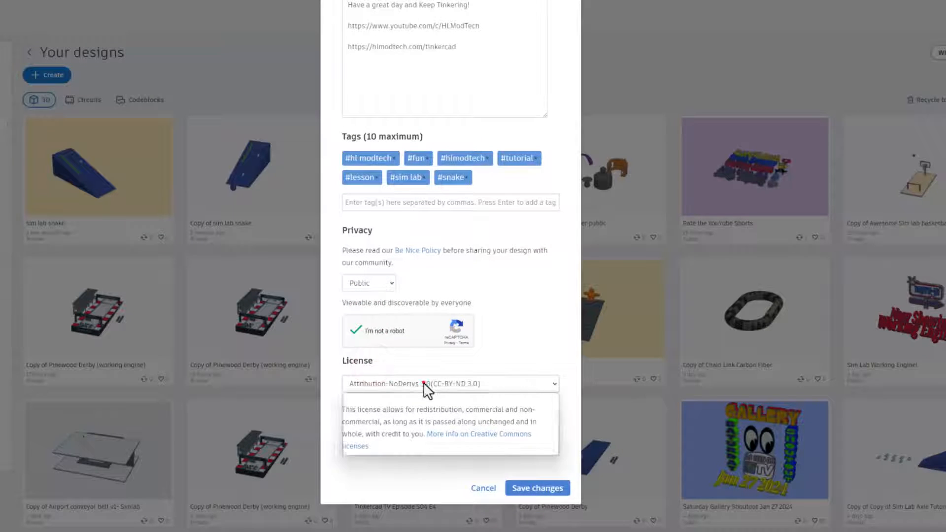
{"action": "left_click", "coordinate": [449, 383]}
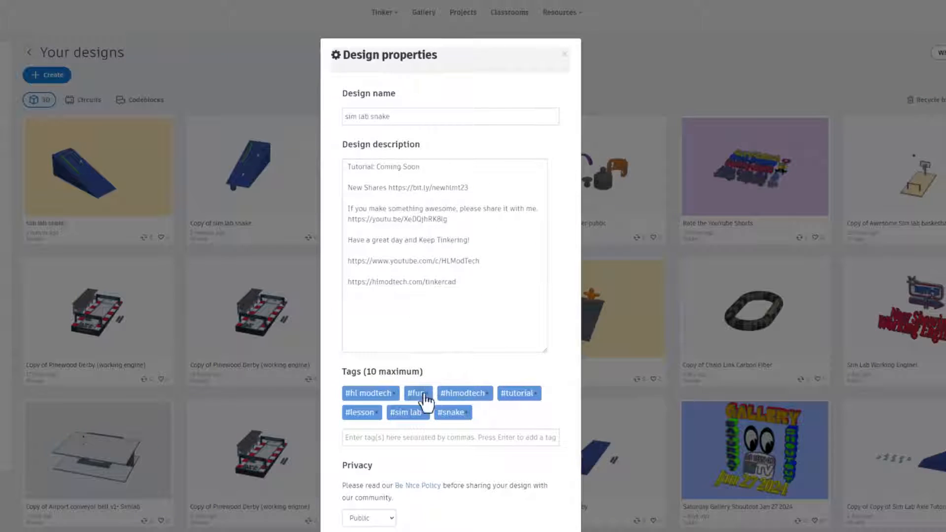
{"action": "scroll", "scroll_direction": "down", "scroll_amount": 3}
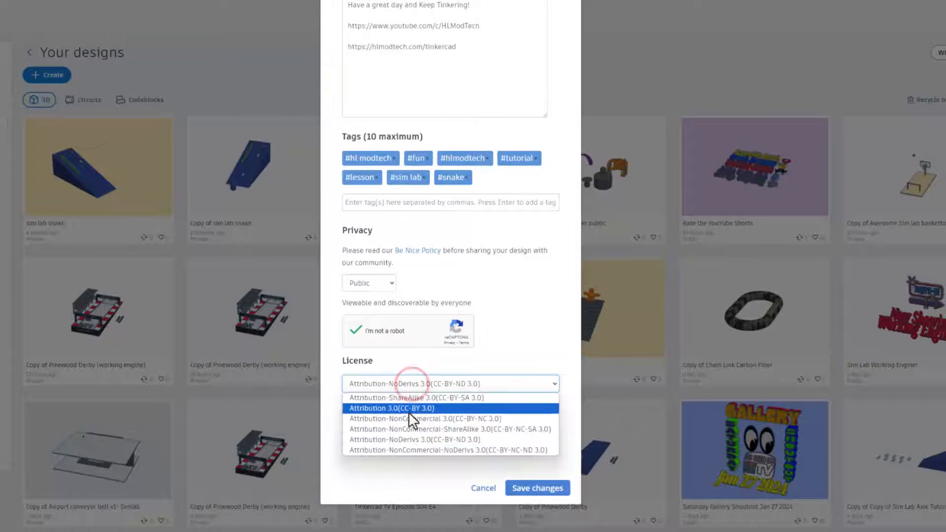
{"action": "left_click", "coordinate": [400, 398]}
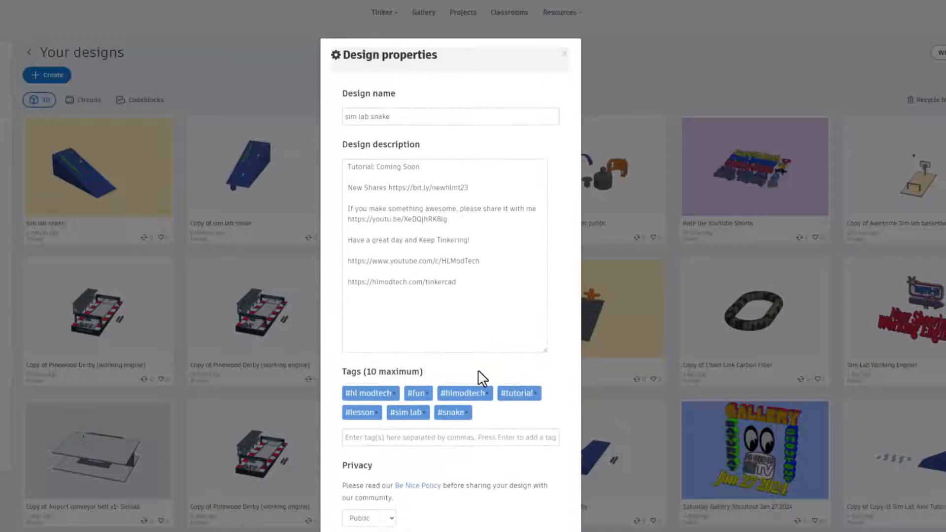
{"action": "scroll", "scroll_direction": "down", "scroll_amount": 3}
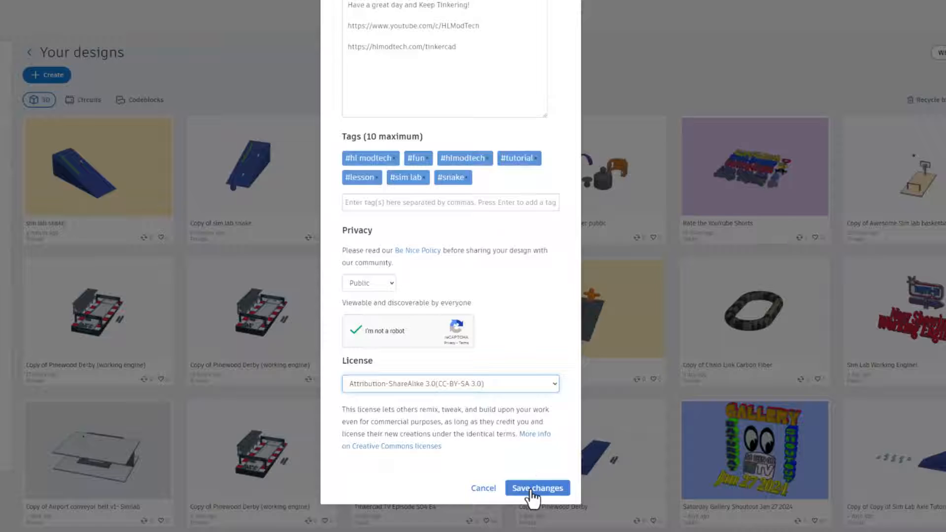
{"action": "left_click", "coordinate": [536, 488]}
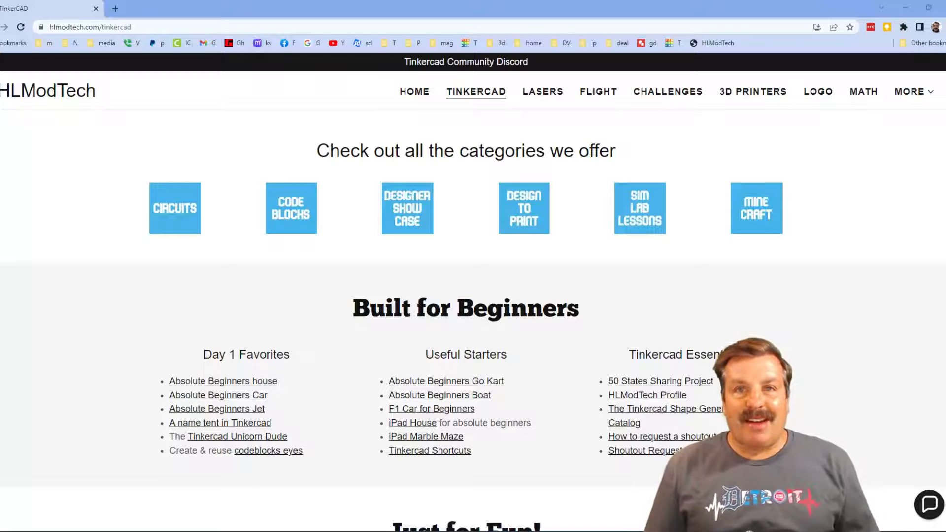
{"action": "mouse_move", "coordinate": [419, 279]}
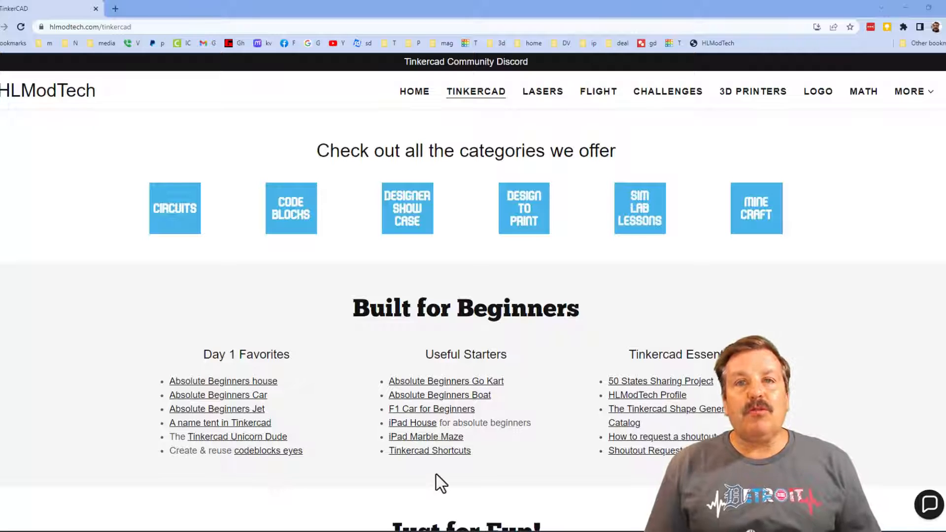
{"action": "mouse_move", "coordinate": [658, 479]}
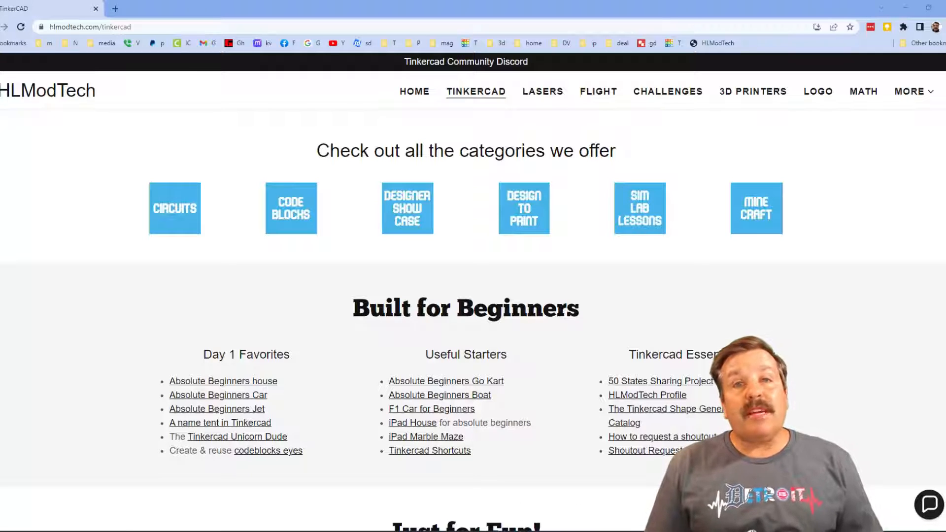
- Open and close the site's contact chat, then follow the Tinkercad Community Discord banner
{"action": "left_click", "coordinate": [928, 505]}
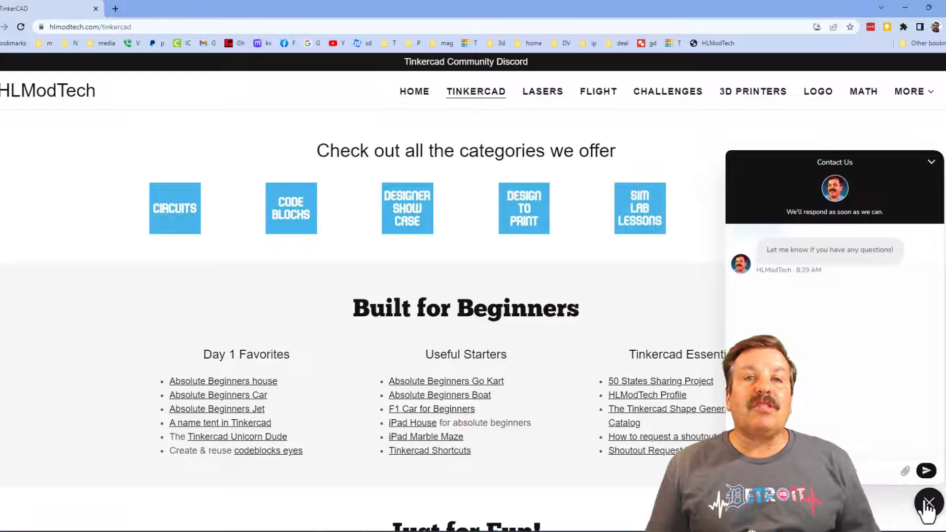
{"action": "left_click", "coordinate": [928, 505]}
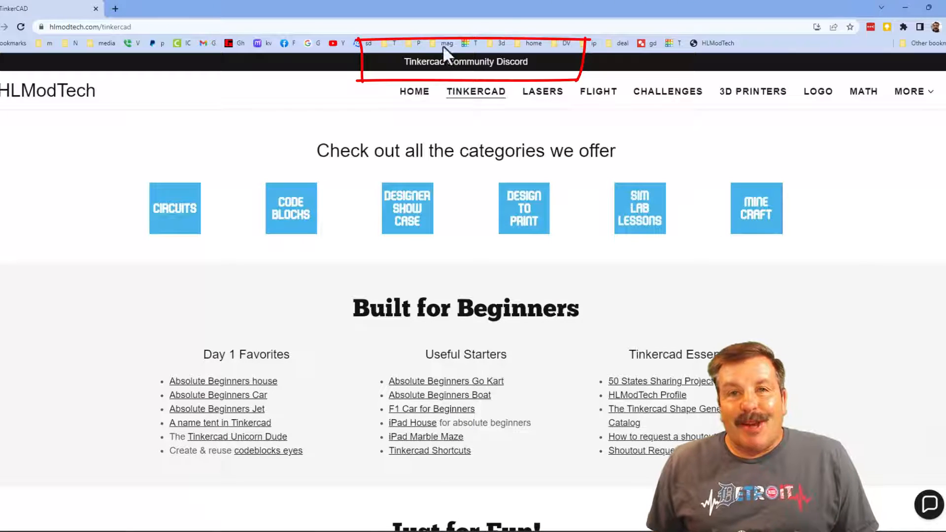
{"action": "left_click", "coordinate": [465, 62]}
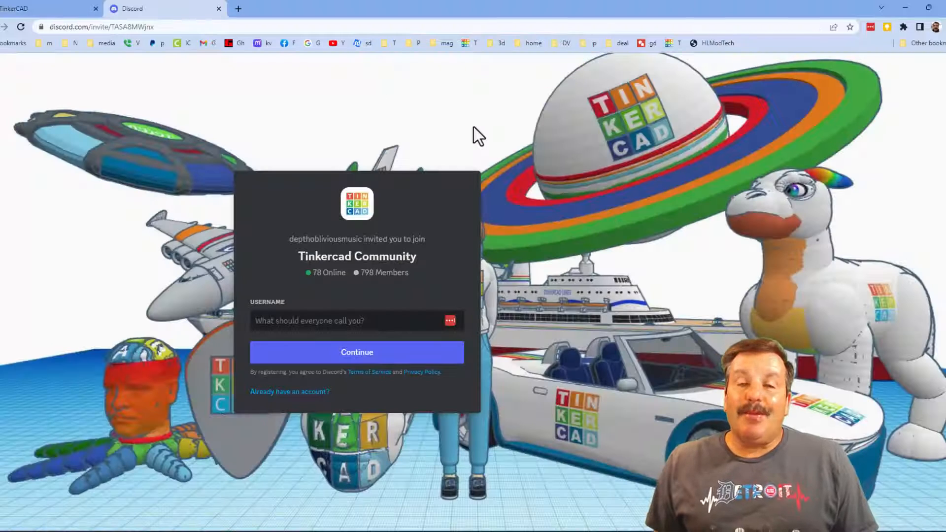